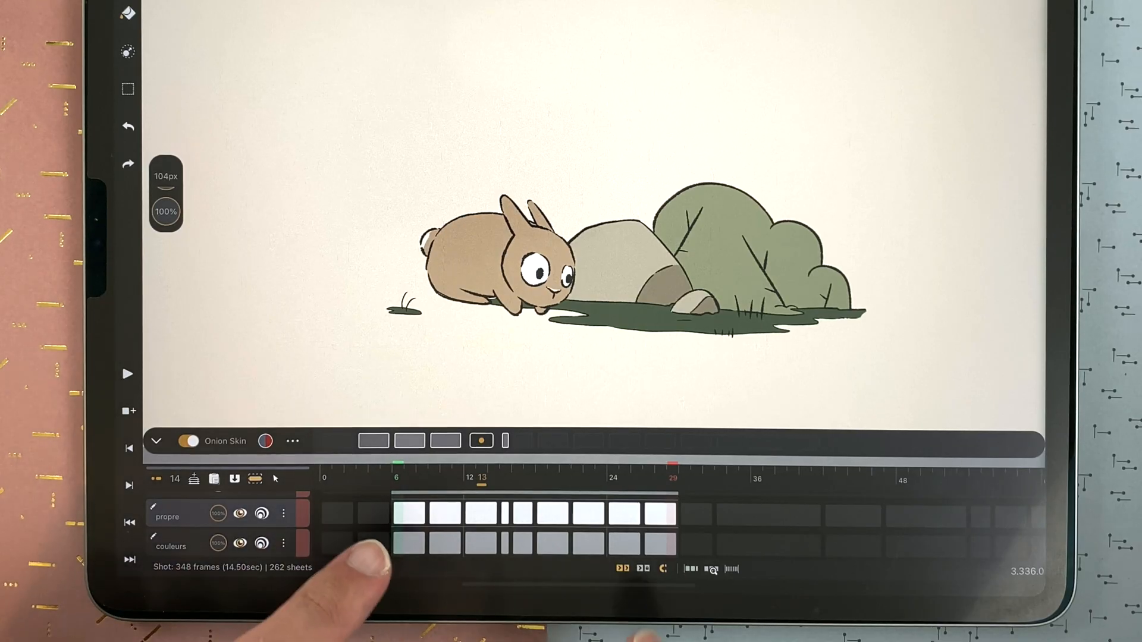
# - Reveal the IN/OUT range and marker controls on the timeline's bottom bar
pyautogui.click(396, 516)
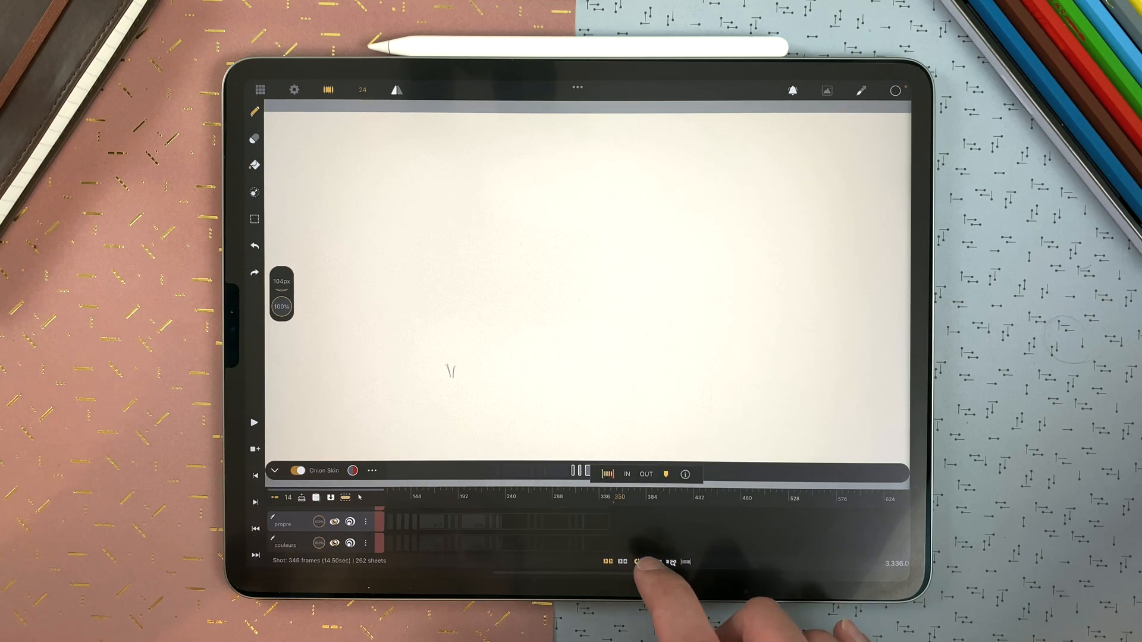
# - Add numbered markers 1–5 on the rabbit's key pose frames, then enter preferences
pyautogui.click(648, 474)
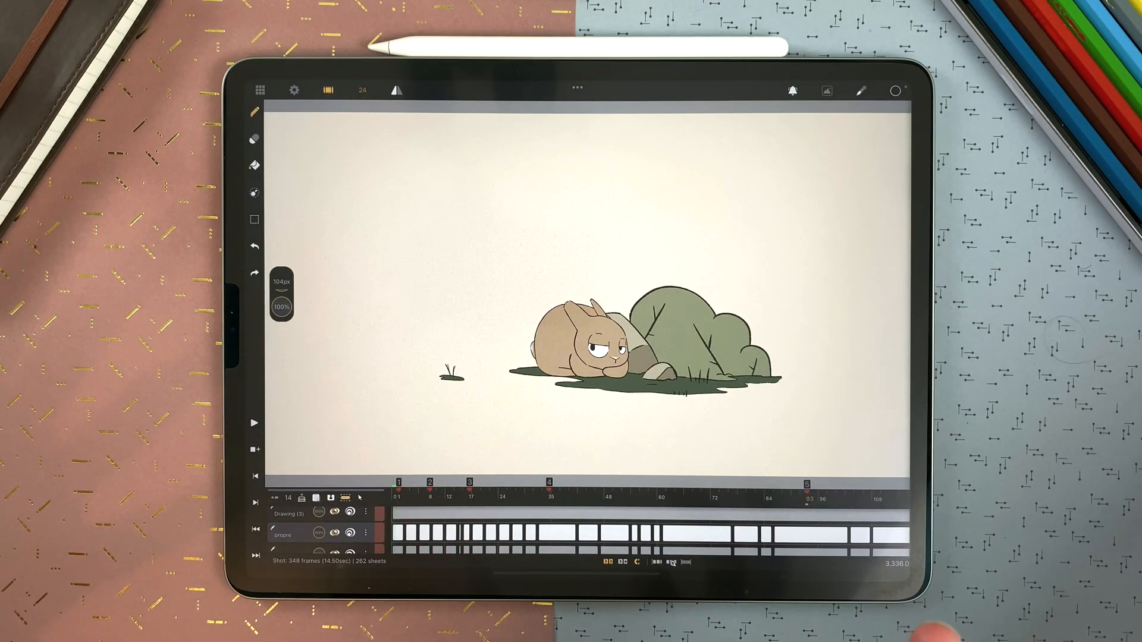
pyautogui.click(293, 88)
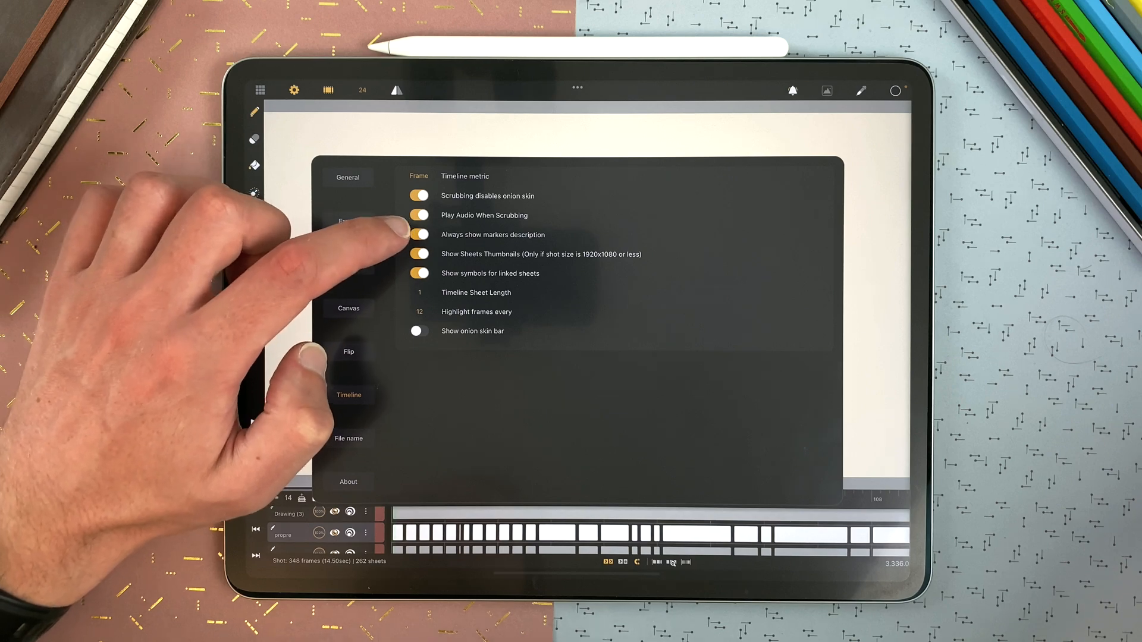
# - Show the Timeline preferences, with marker descriptions shown and frames highlighted every 12
pyautogui.click(419, 235)
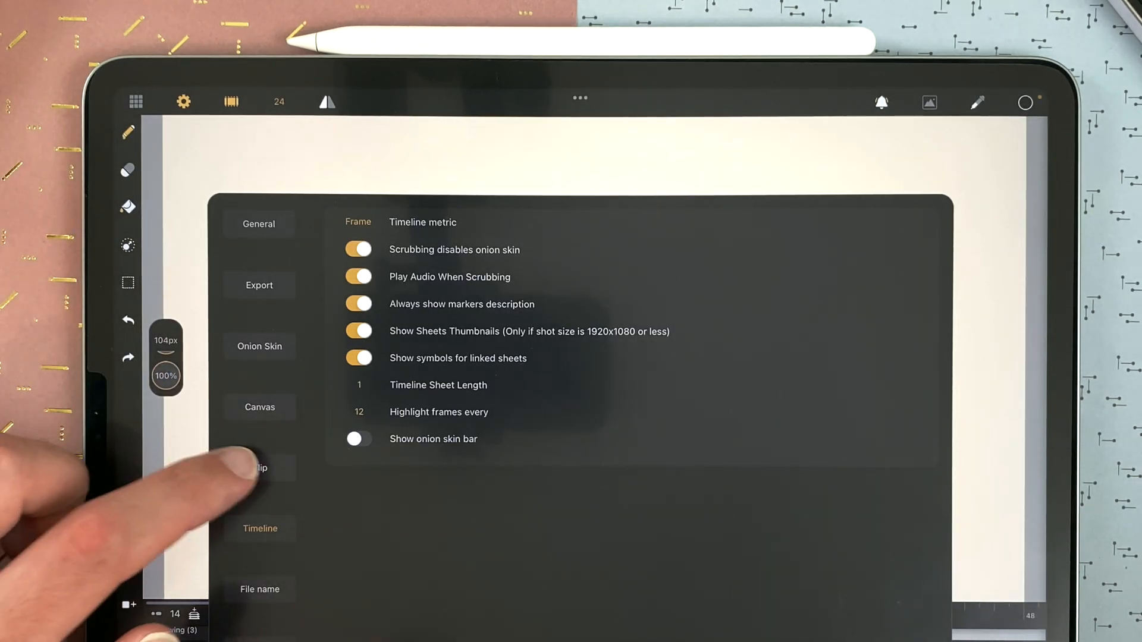
# - Bring up the Flip section of the preferences
pyautogui.click(259, 467)
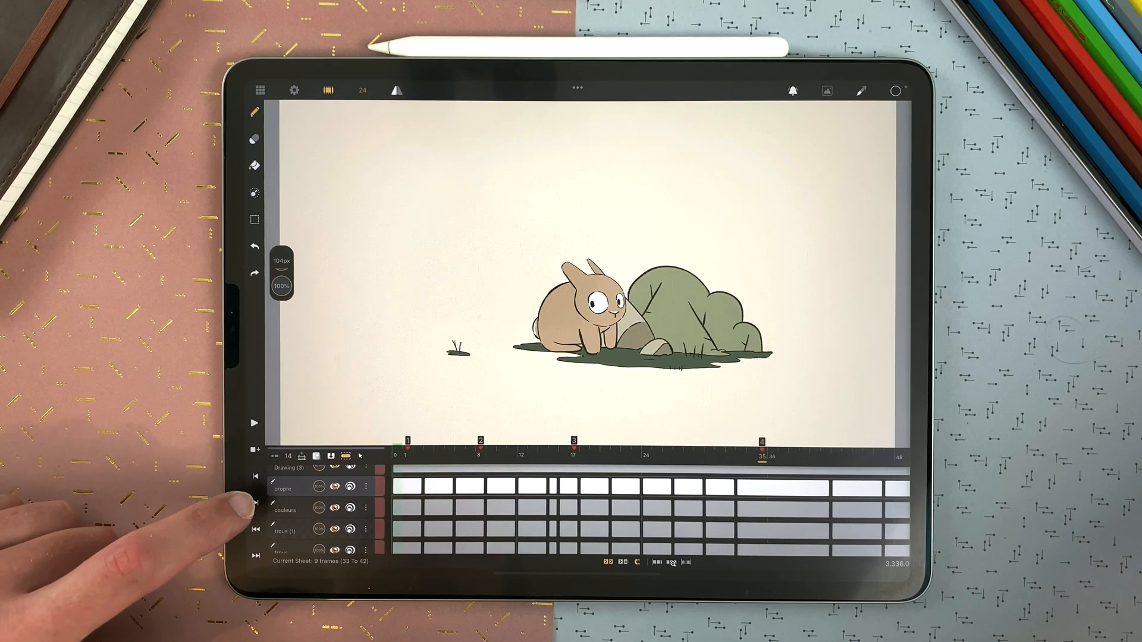
# - Jump playback back to frame 1, the rabbit's first marked pose
pyautogui.click(398, 450)
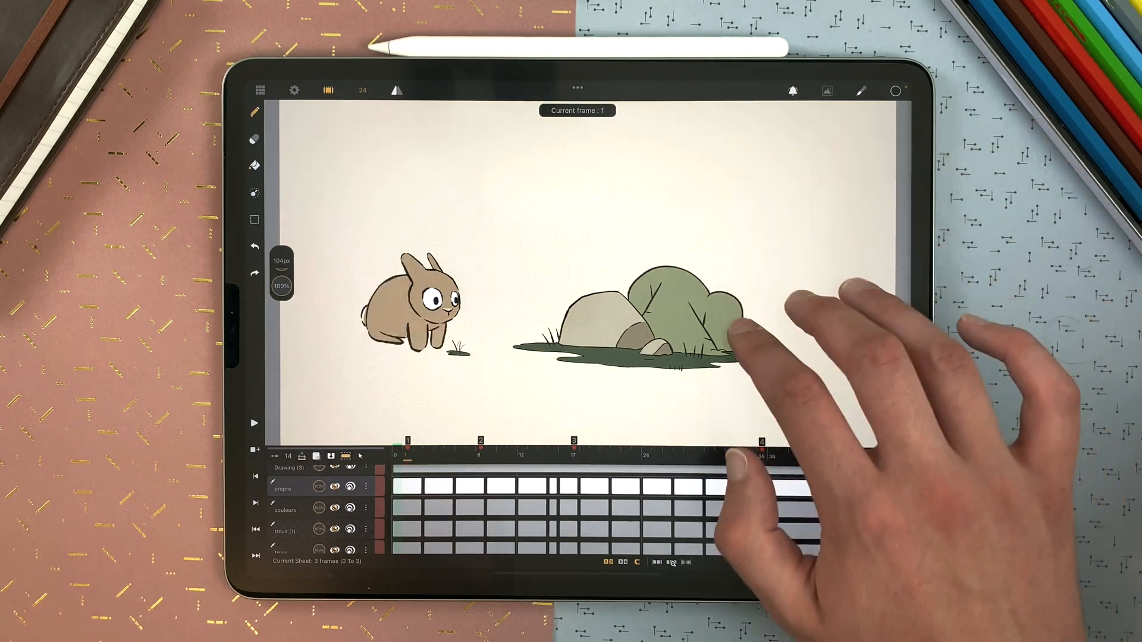